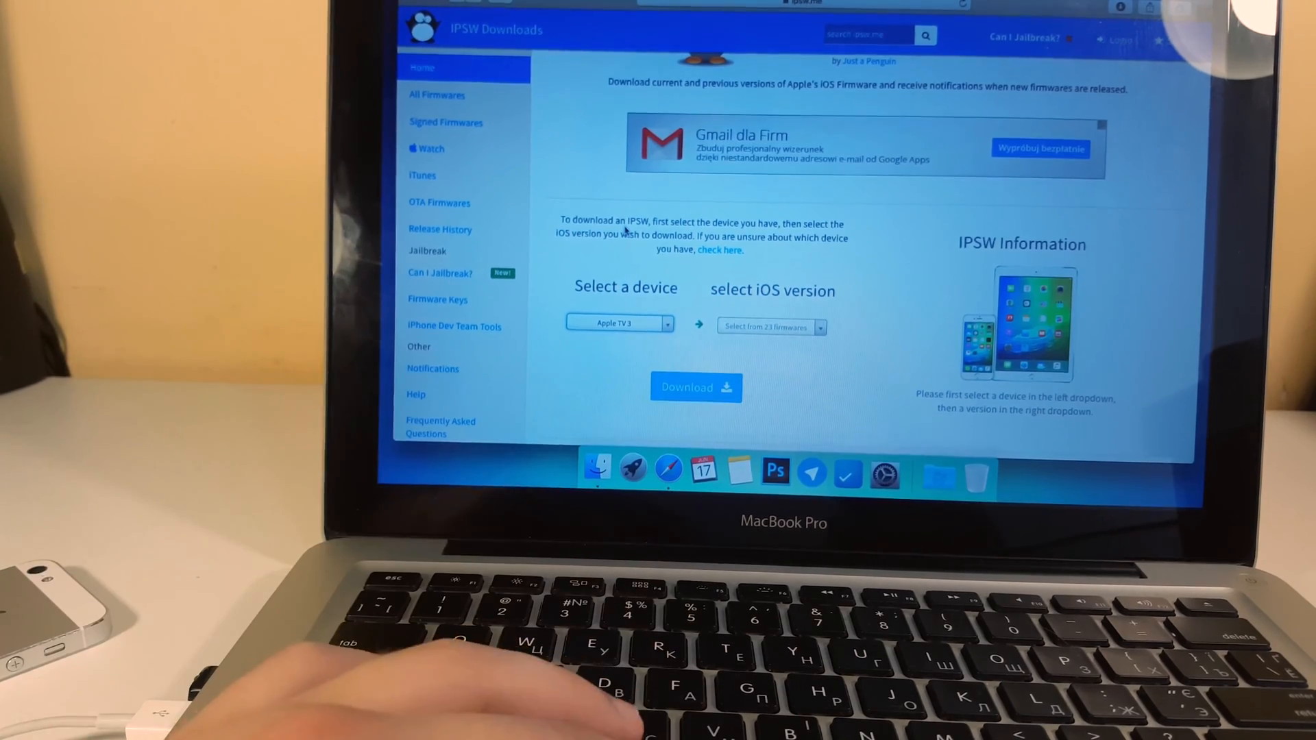
- Scroll the device list and select iPhone 5 (Global)
{"action": "scroll", "scroll_direction": "up", "scroll_amount": 3}
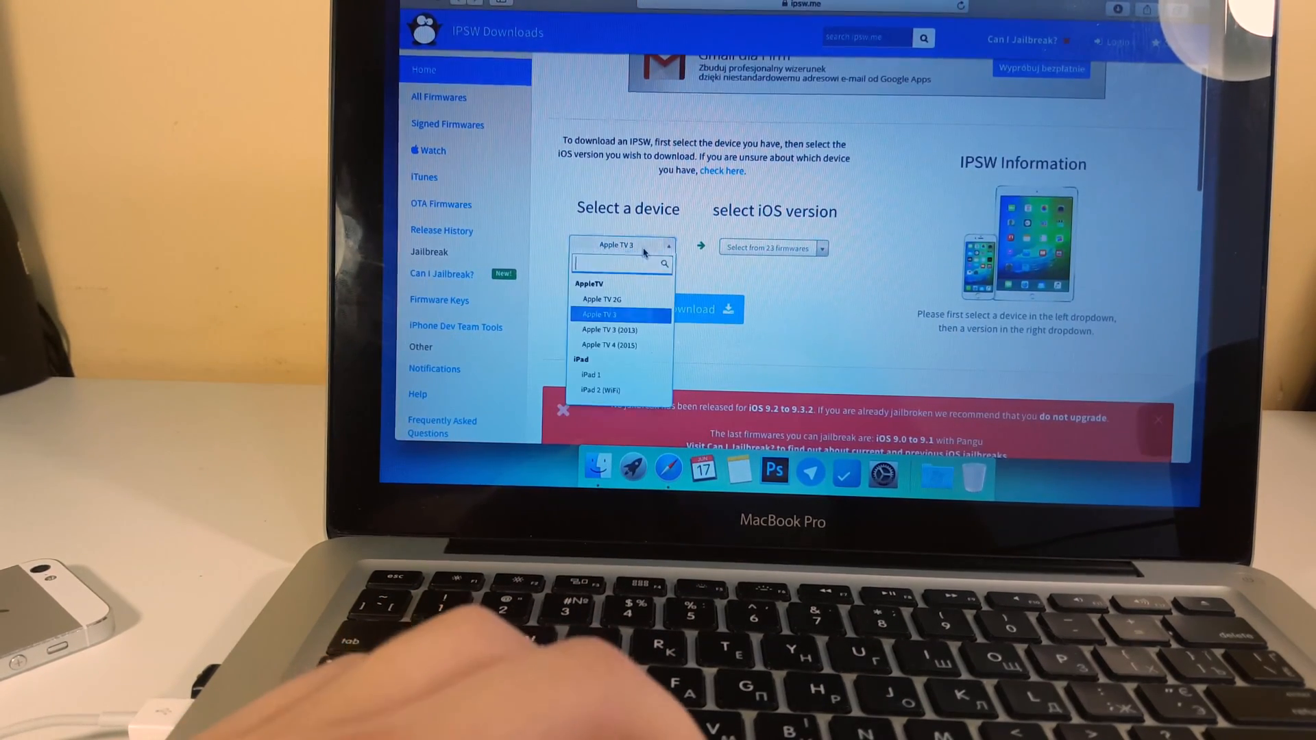
{"action": "scroll", "scroll_direction": "down", "scroll_amount": 3}
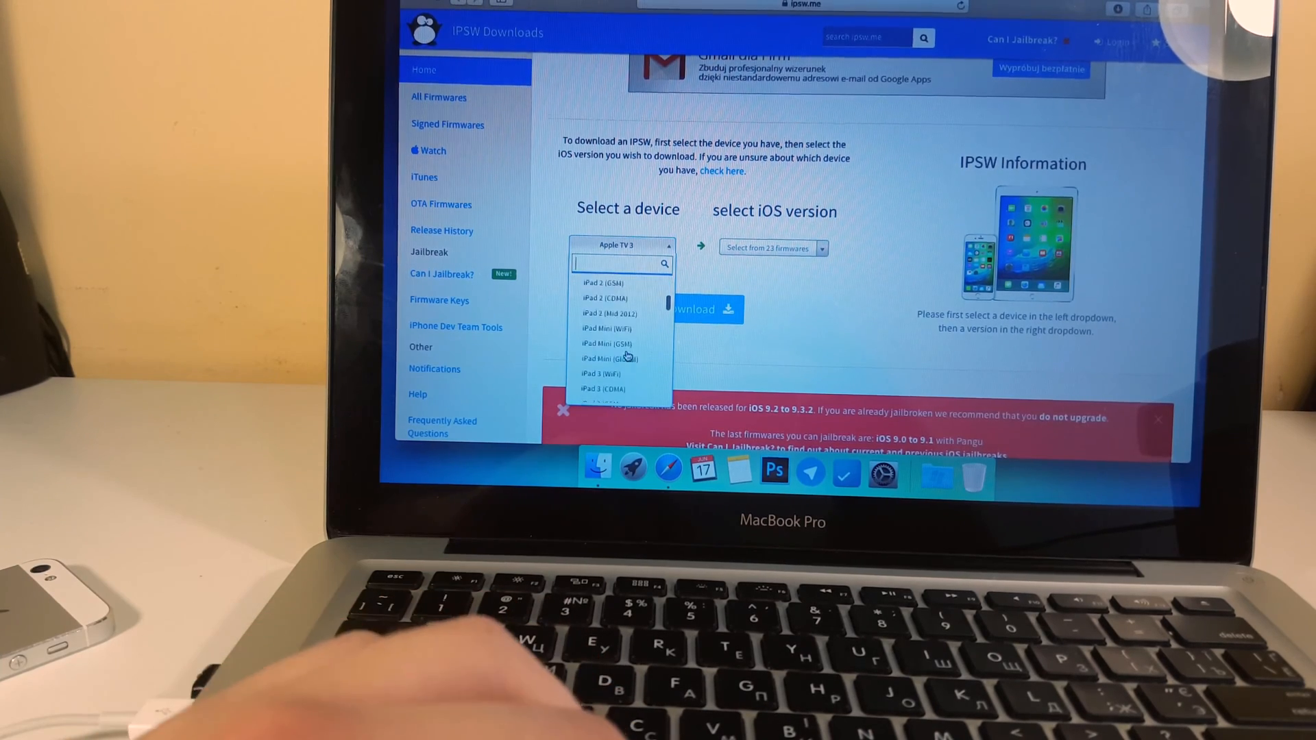
{"action": "scroll", "scroll_direction": "down", "scroll_amount": 3}
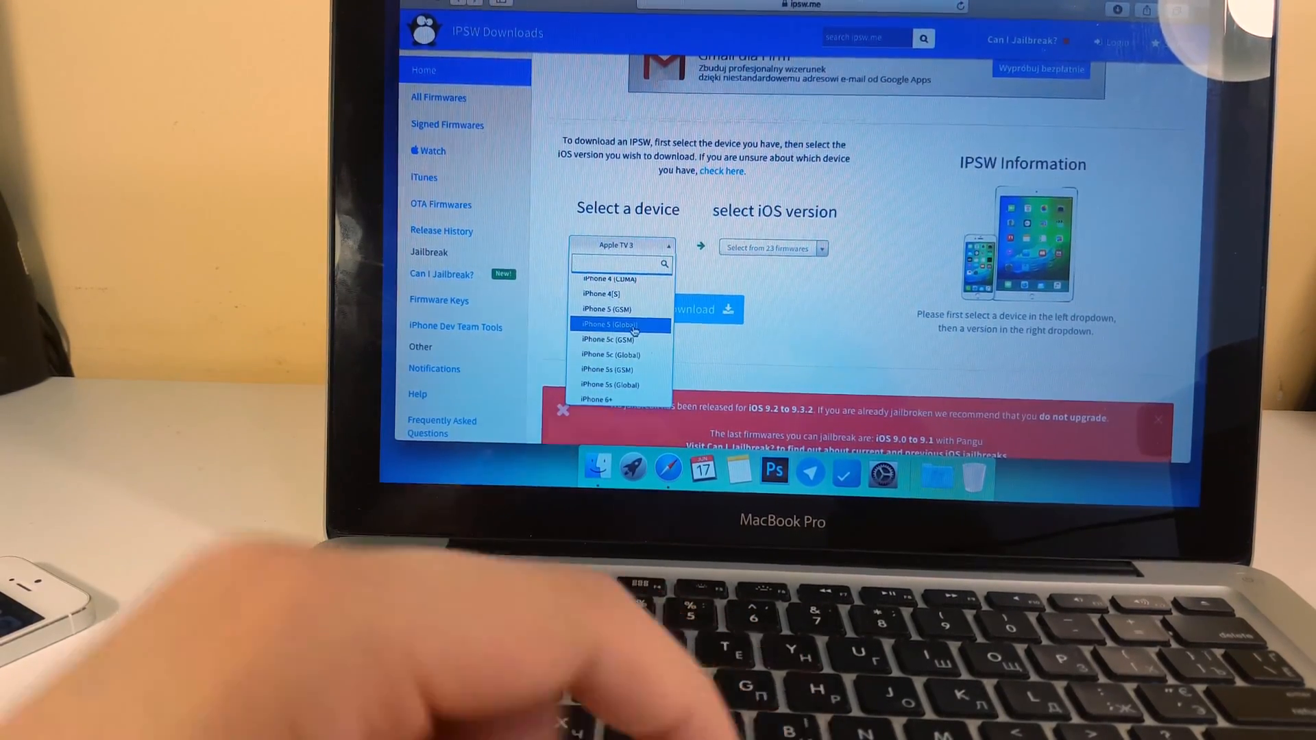
{"action": "left_click", "coordinate": [621, 325]}
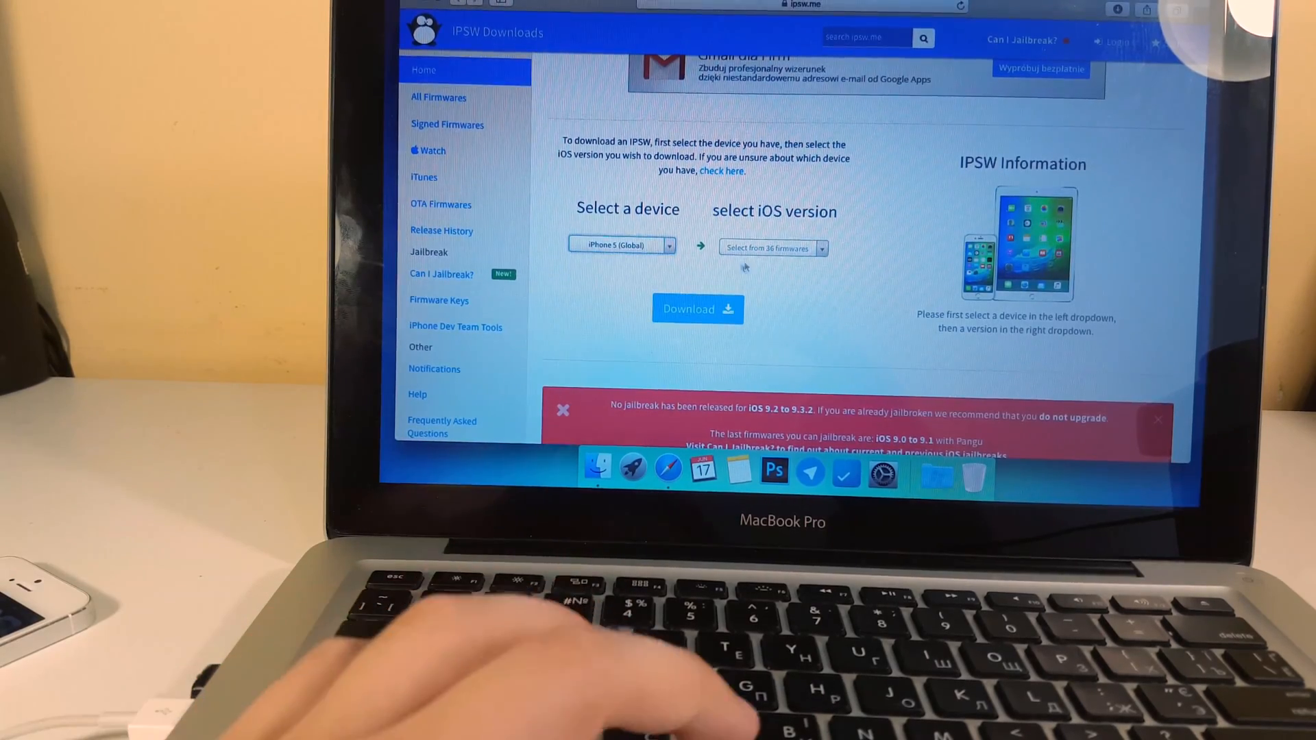
- Choose iOS 9.3.2 (13F69) and download its iPhone5,2 restore IPSW
{"action": "left_click", "coordinate": [768, 247]}
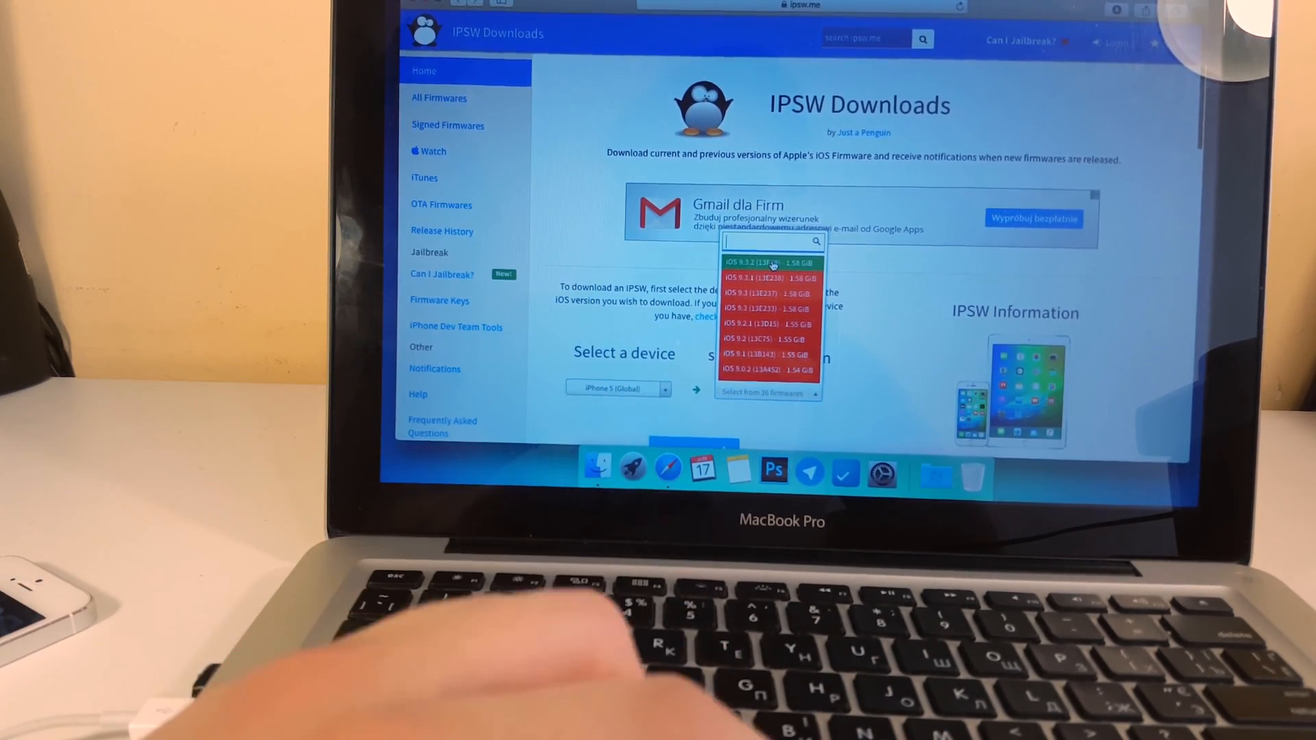
{"action": "left_click", "coordinate": [768, 262]}
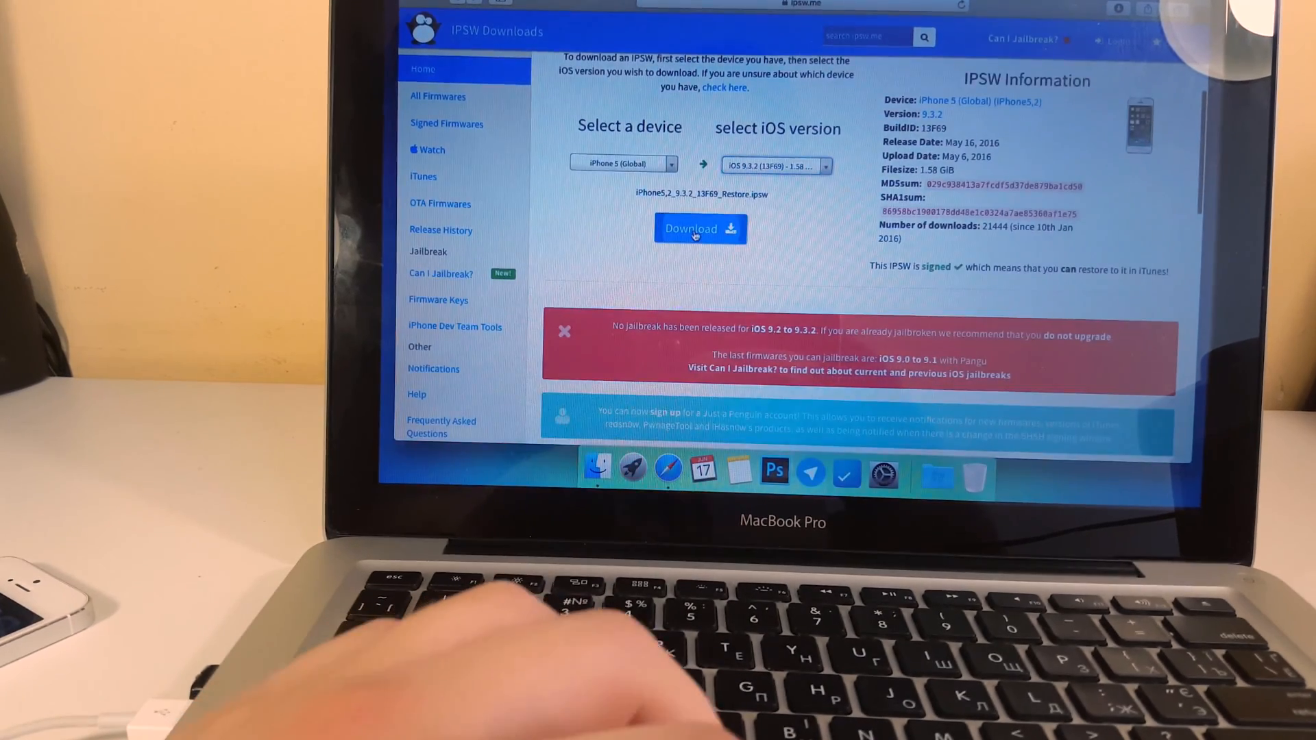
{"action": "left_click", "coordinate": [700, 228]}
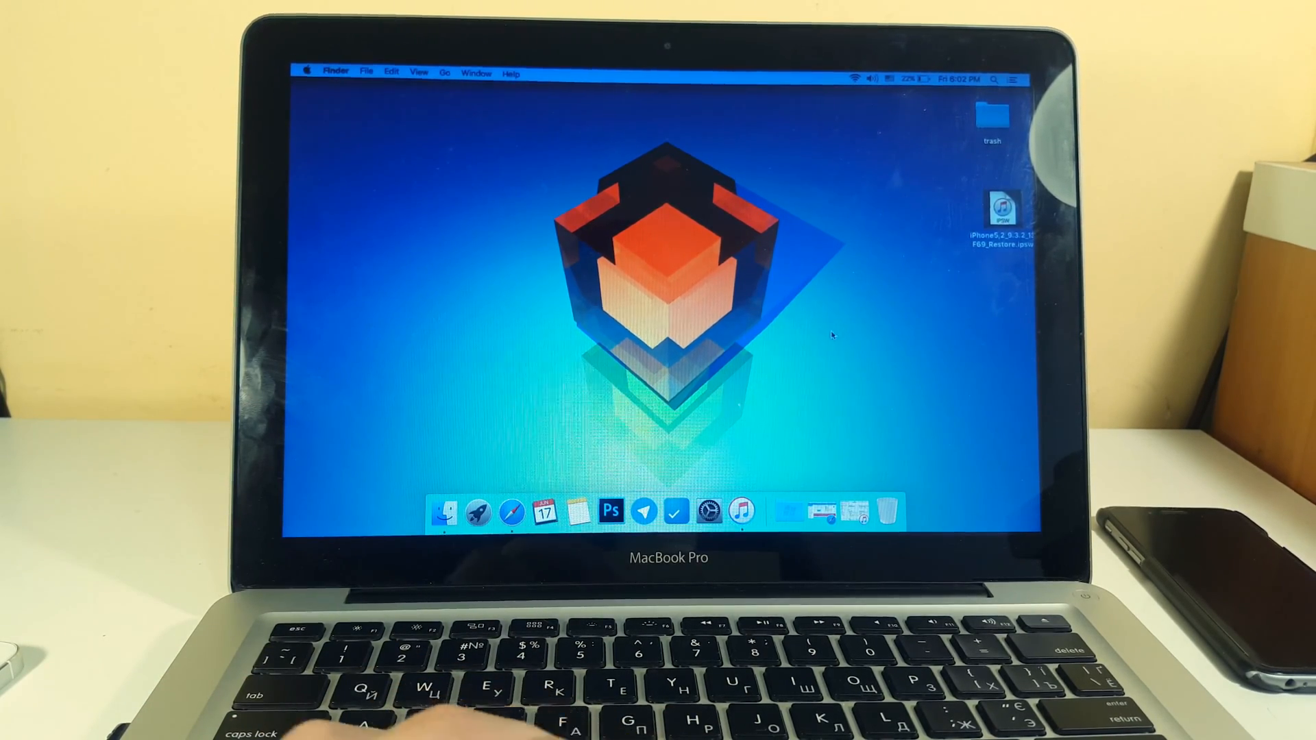
{"action": "mouse_move", "coordinate": [741, 510]}
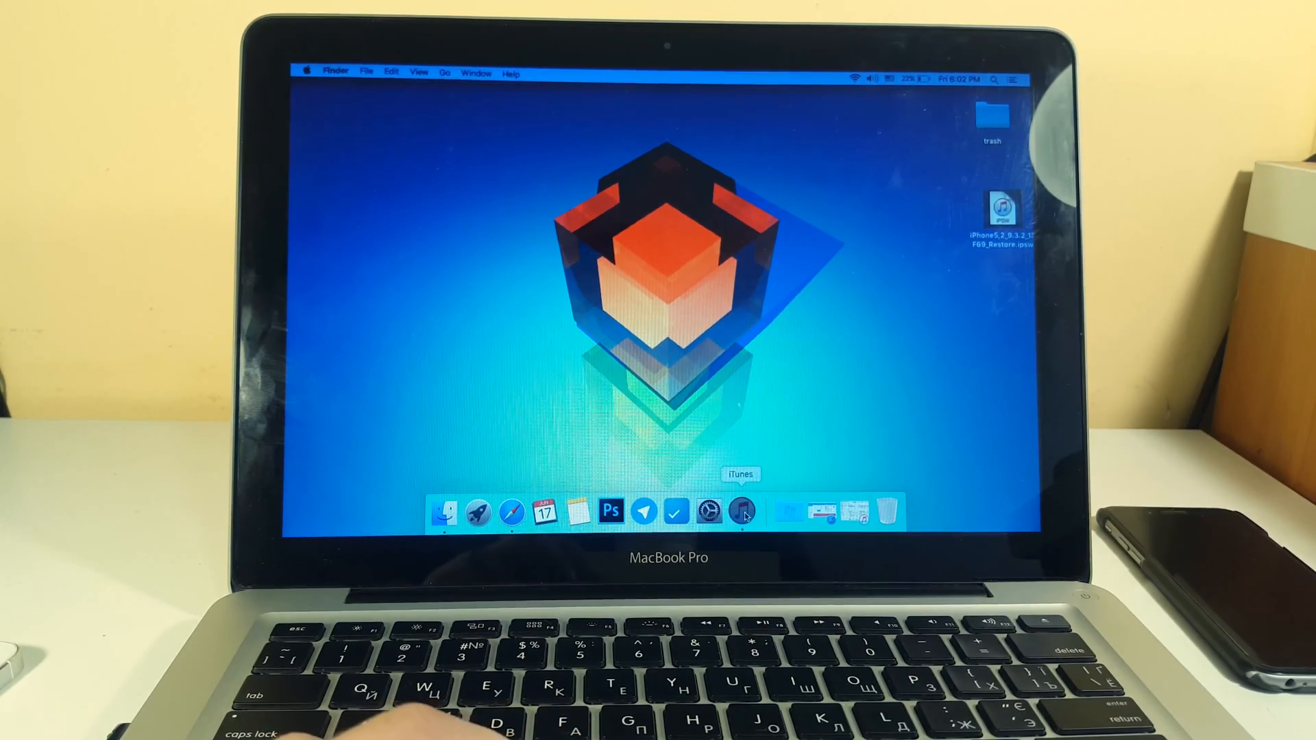
- Launch iTunes from the Dock with the IPSW file on the desktop
{"action": "left_click", "coordinate": [742, 510]}
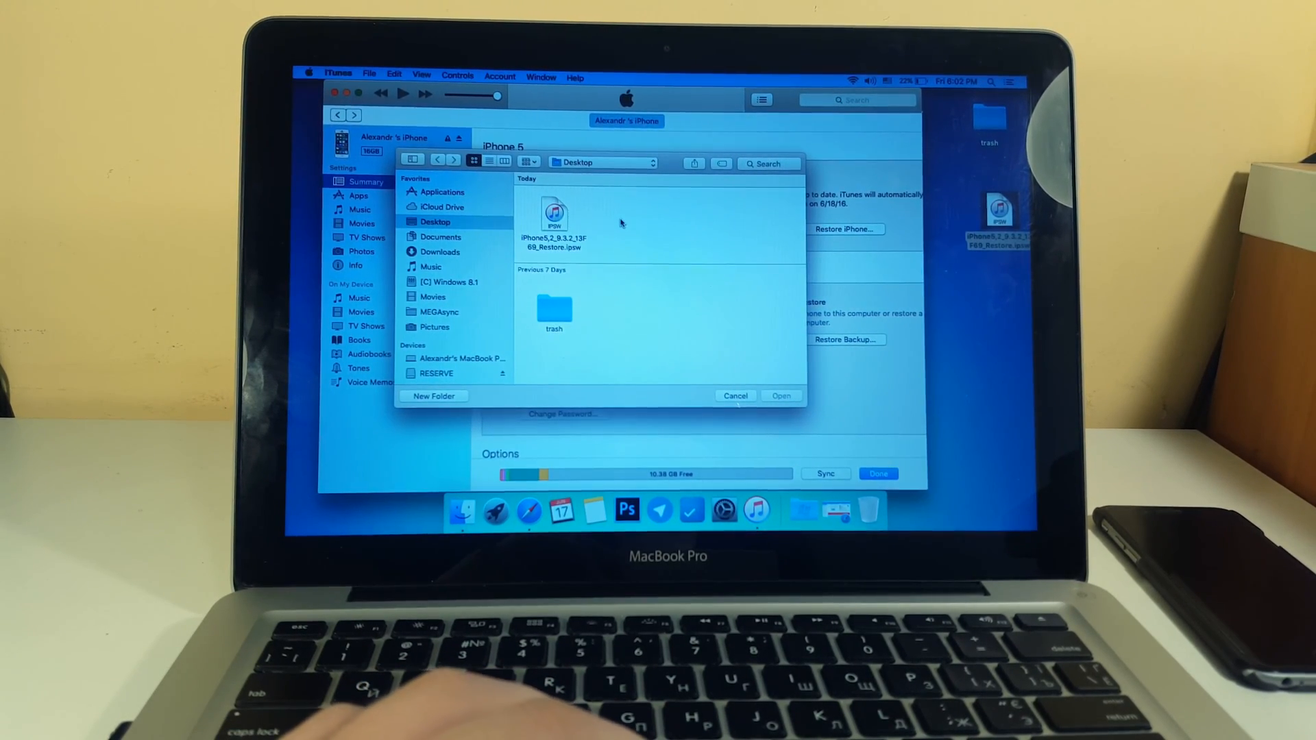
- Select the iPhone 5 iOS 9.3.2 IPSW from the Desktop and confirm the update
{"action": "left_click", "coordinate": [440, 236]}
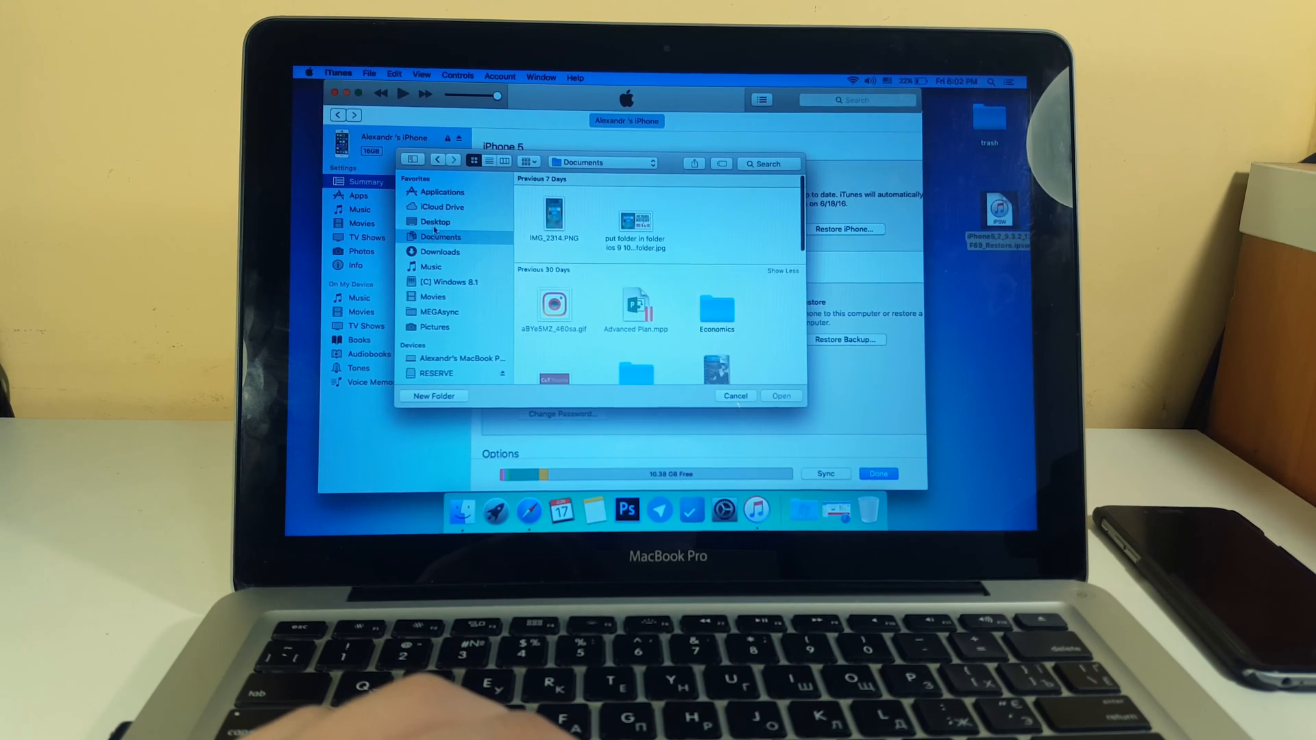
{"action": "left_click", "coordinate": [435, 221]}
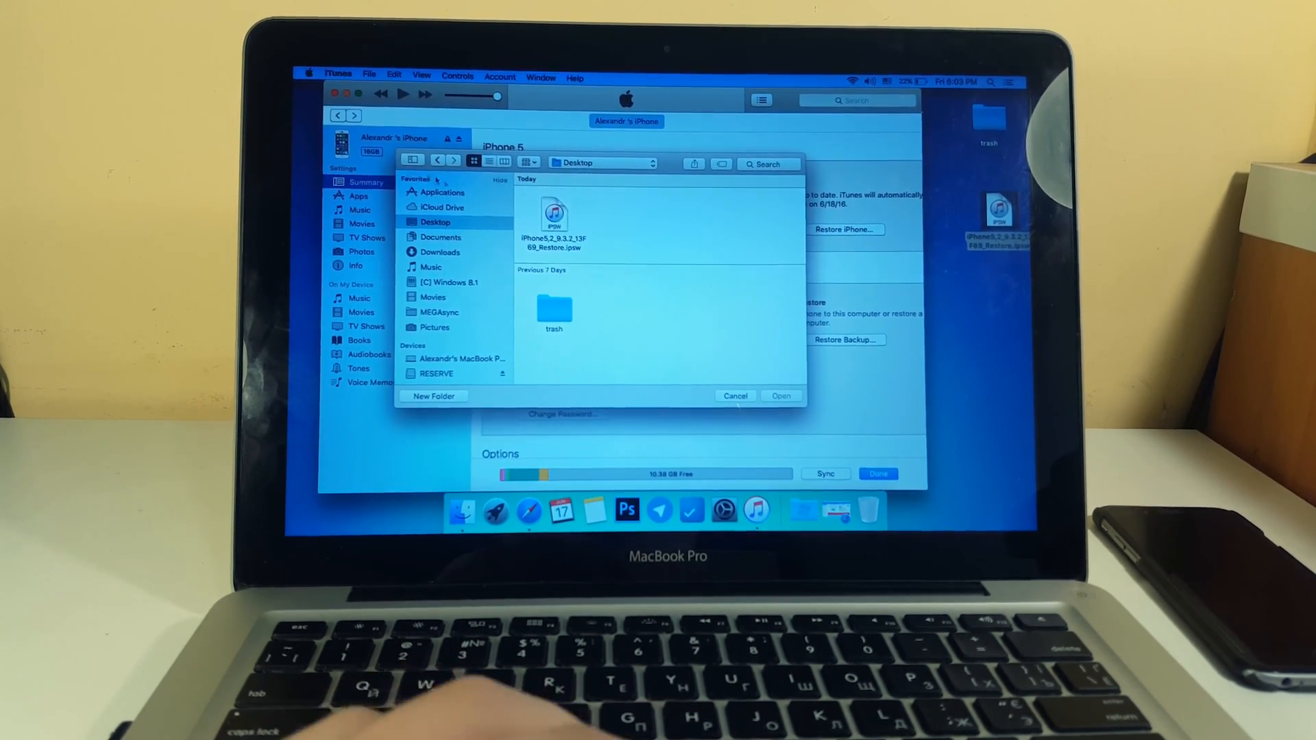
{"action": "left_click", "coordinate": [780, 396]}
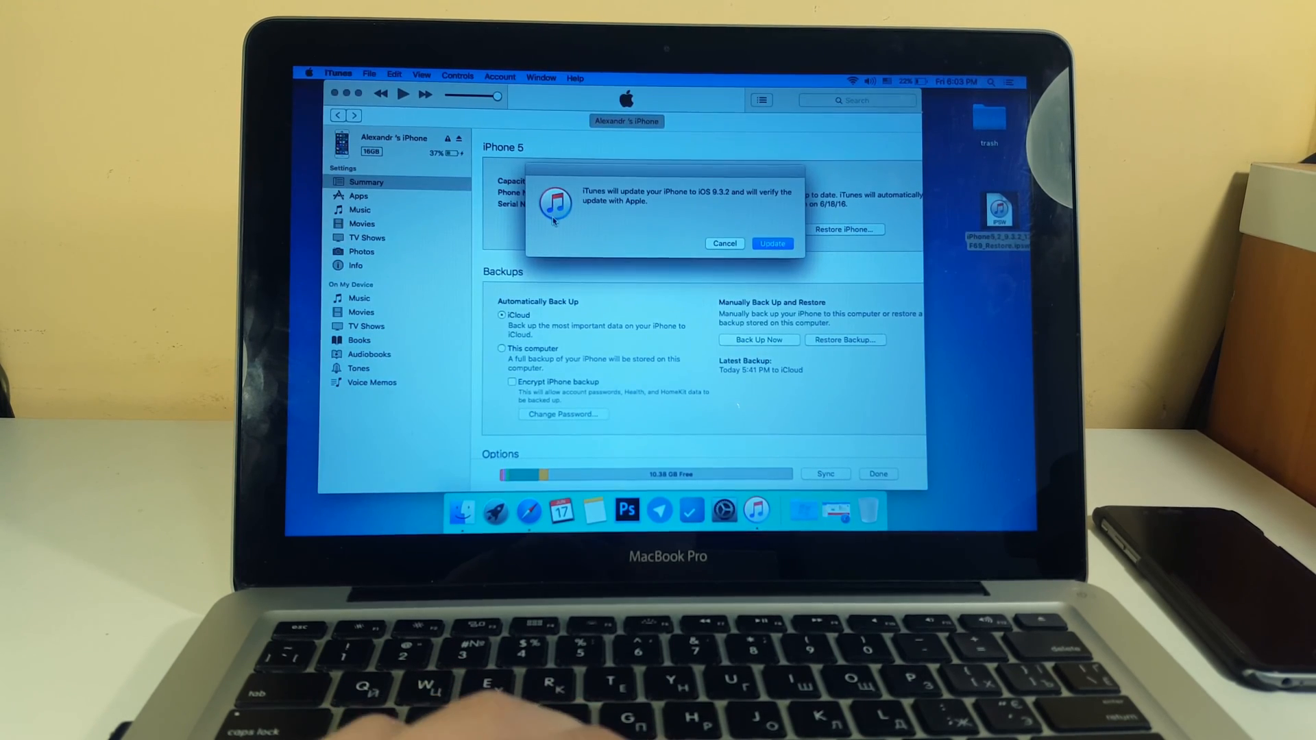
{"action": "left_click", "coordinate": [771, 244]}
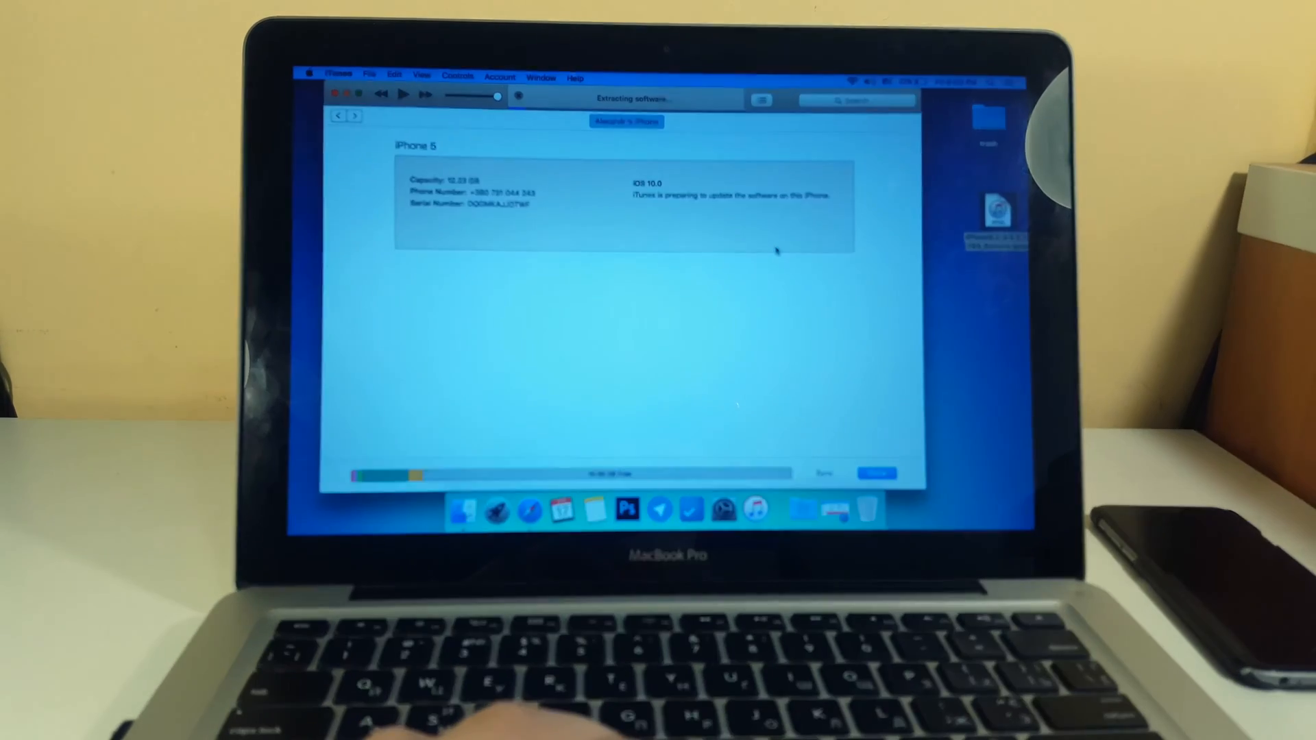